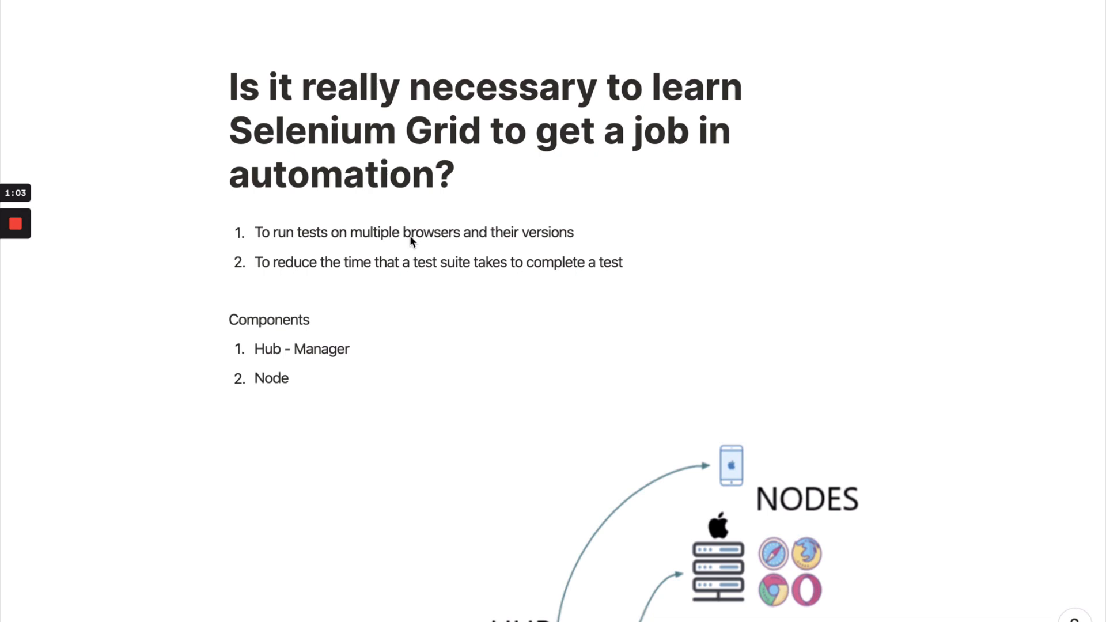
# Add the first experience note '1-3 - No' on the empty line under the You need list.
pyautogui.scroll(-3)
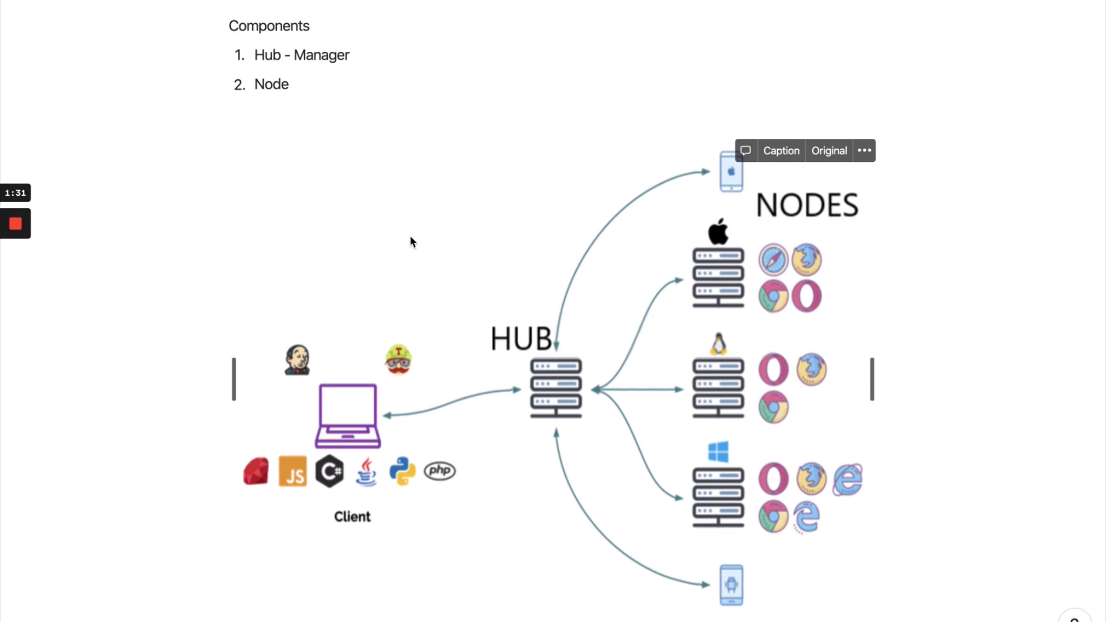
pyautogui.scroll(-3)
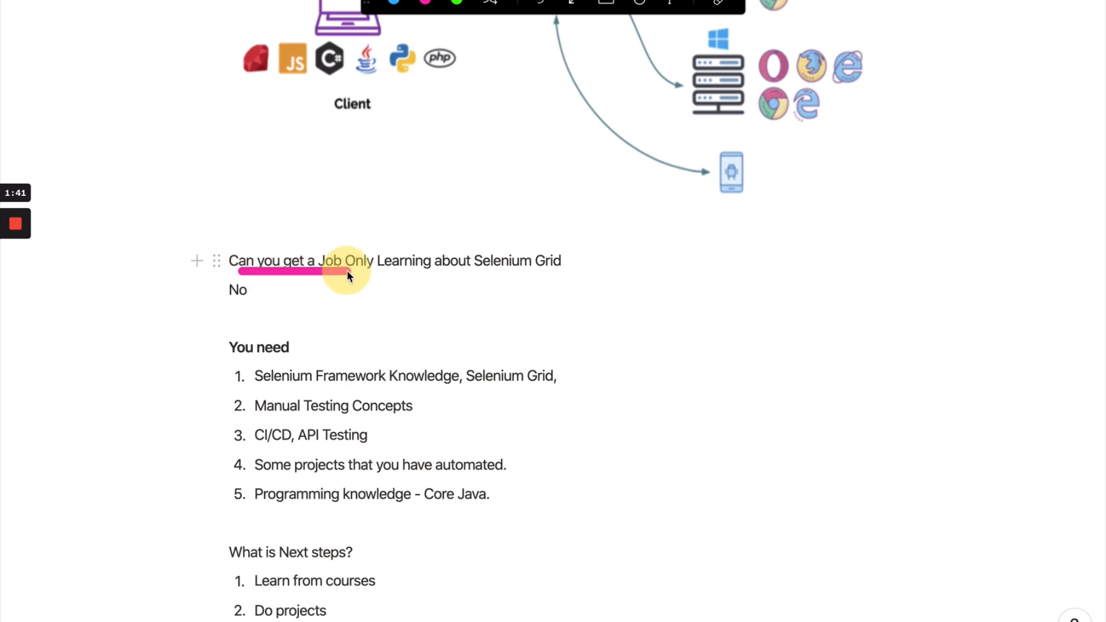
pyautogui.moveTo(378, 269); pyautogui.dragTo(497, 269)
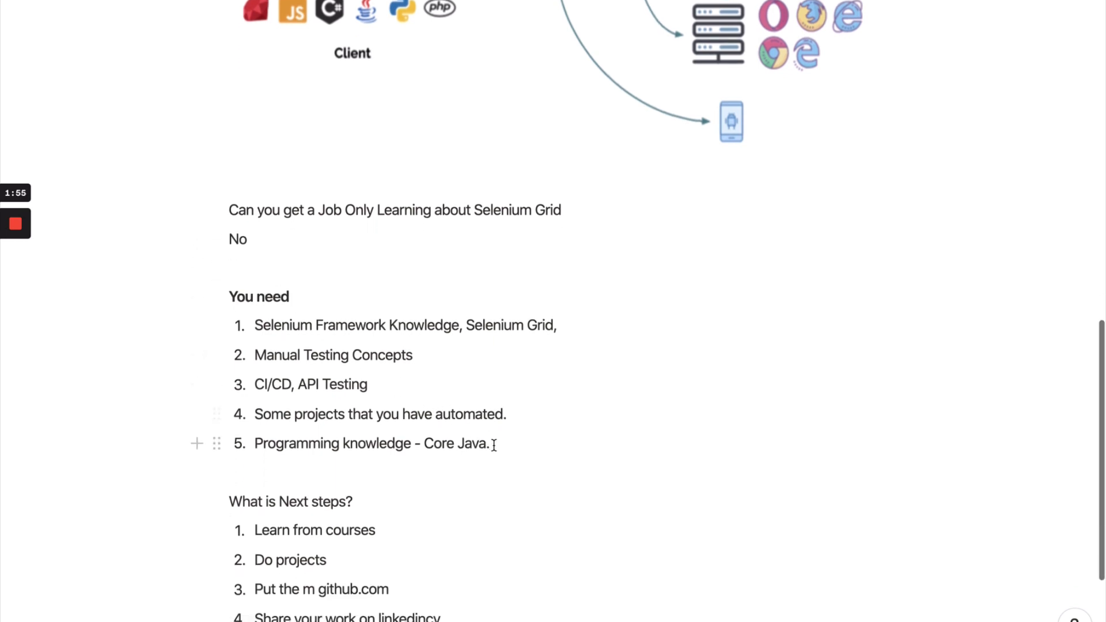
pyautogui.moveTo(254, 325); pyautogui.dragTo(489, 442)
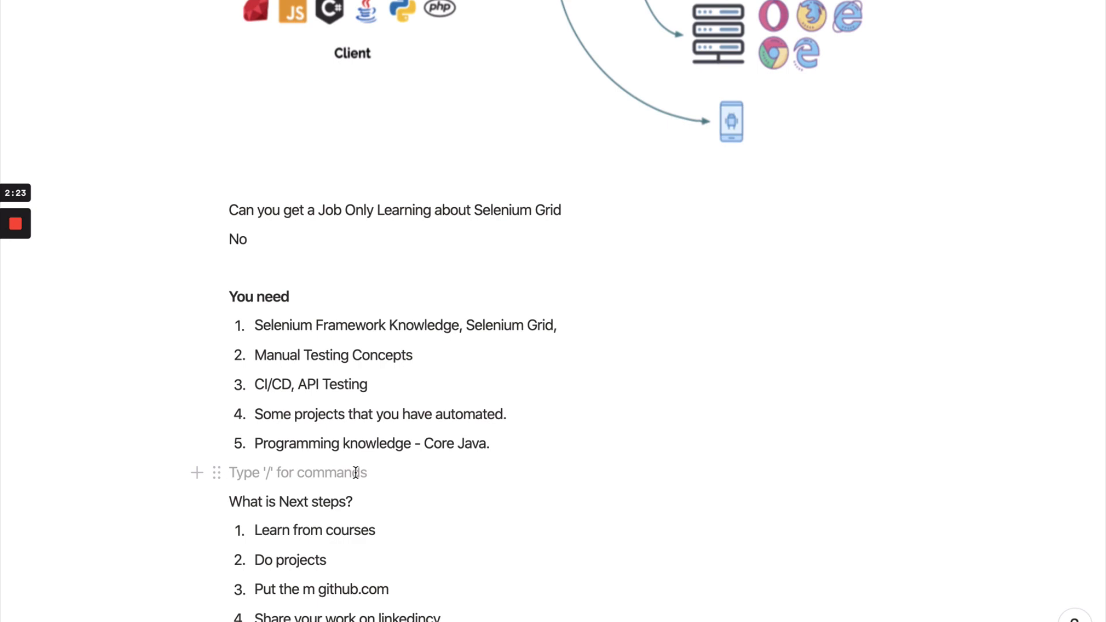
pyautogui.write('1-')
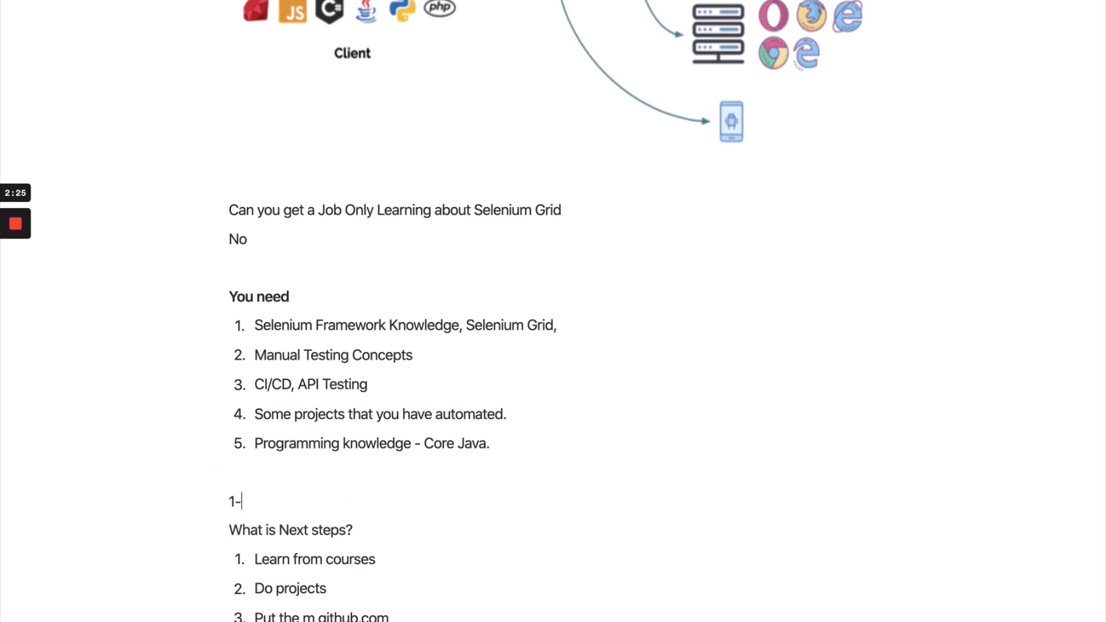
pyautogui.write('3')
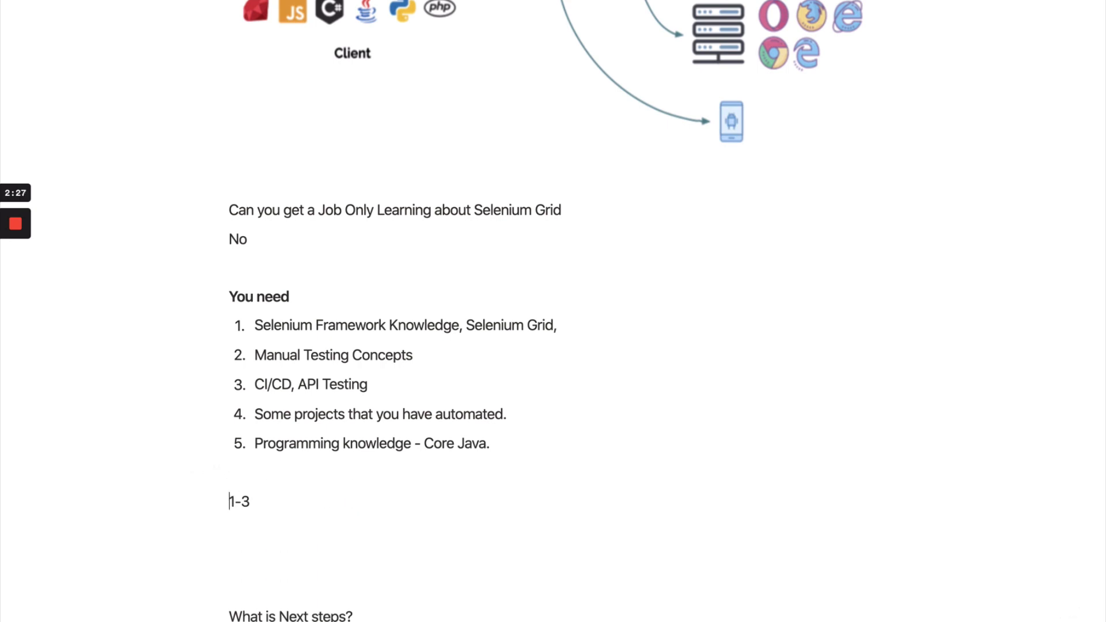
pyautogui.write('-')
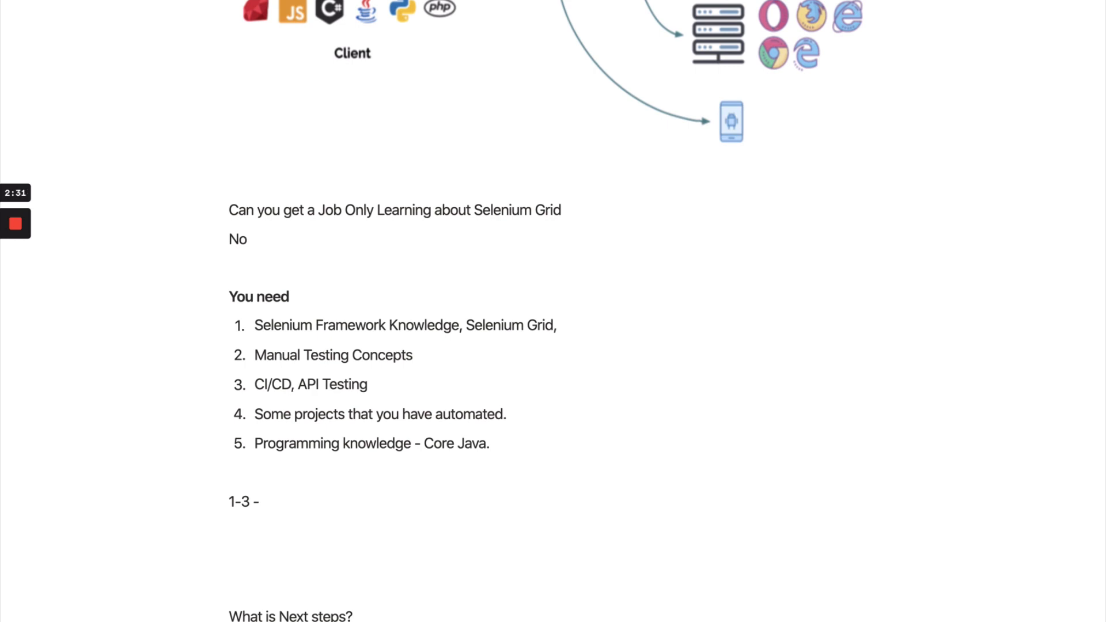
pyautogui.write('No')
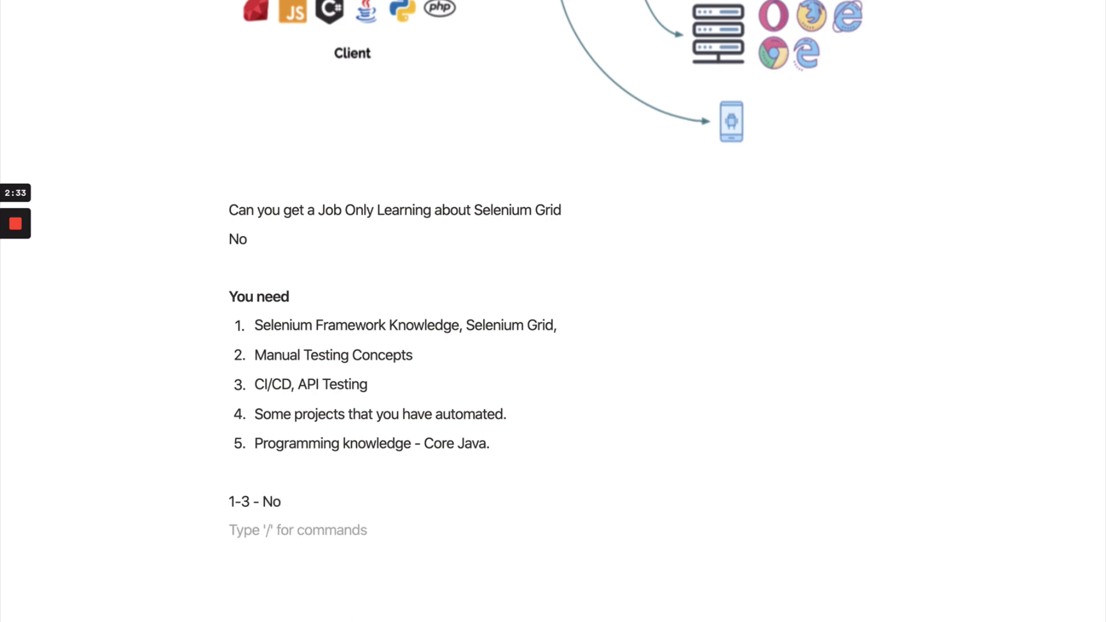
# Add the second note '3+ Year Selenium Grid. - Important' on the next line.
pyautogui.write('3+')
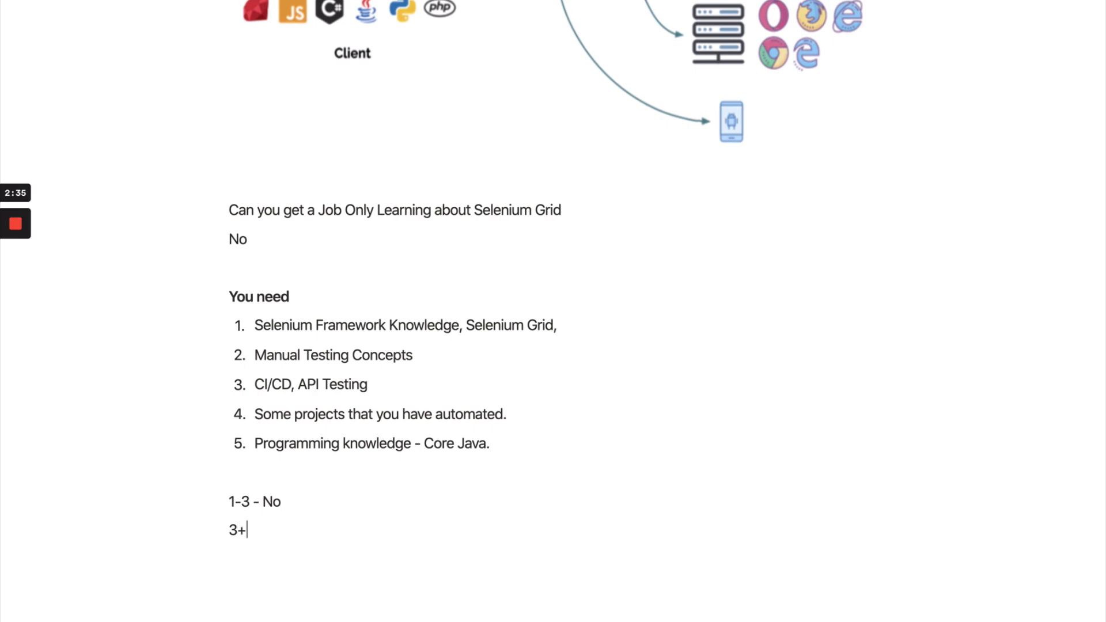
pyautogui.write('Year Selen')
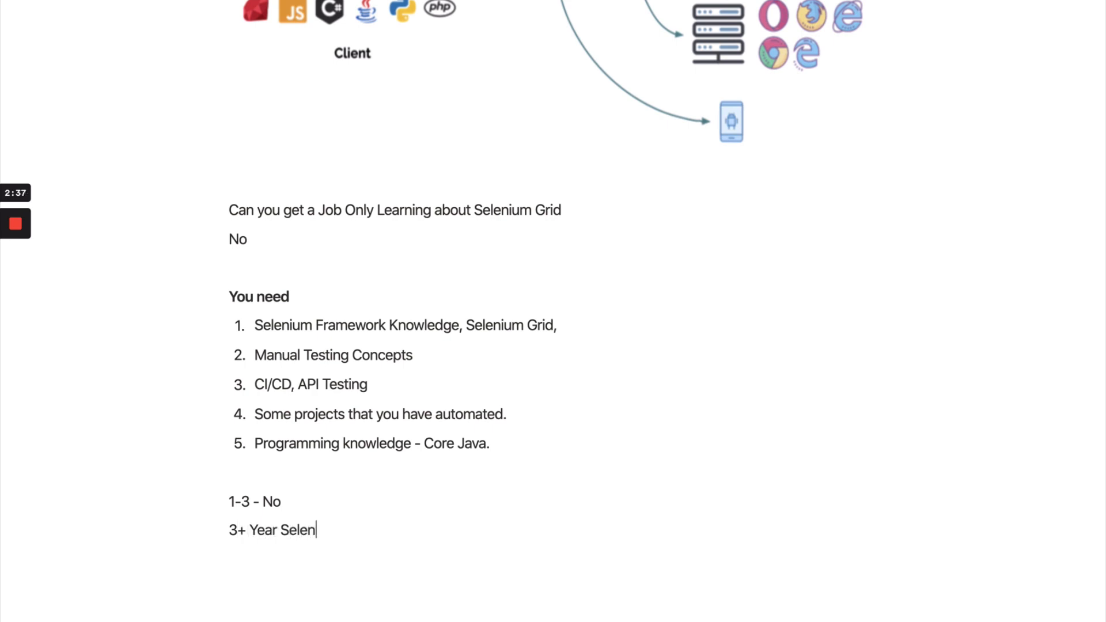
pyautogui.write('ium Grid.')
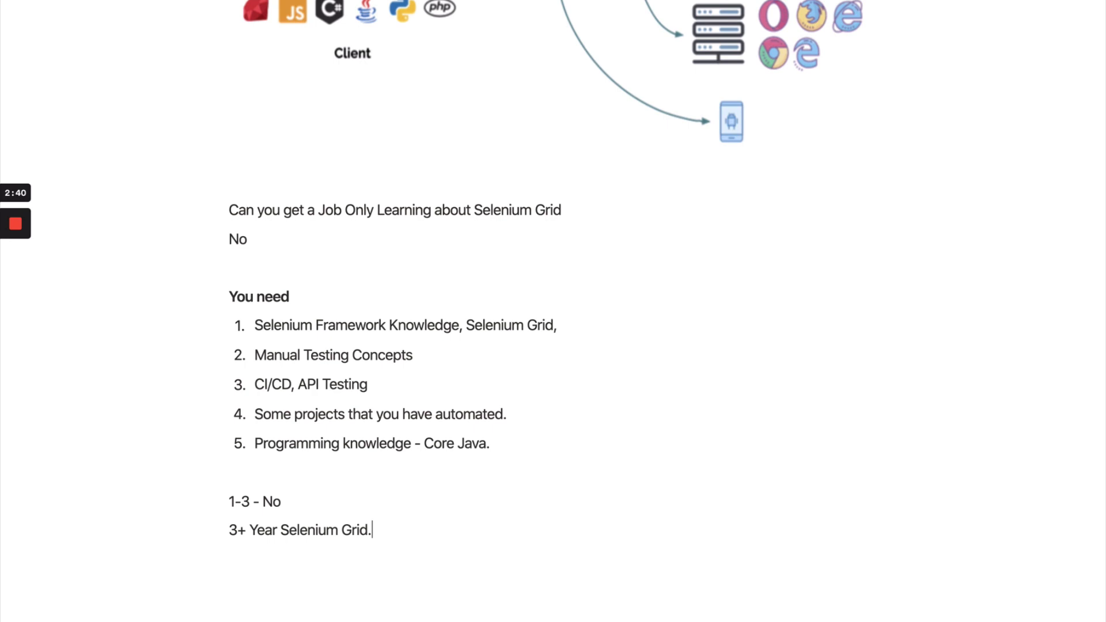
pyautogui.write('- Impo')
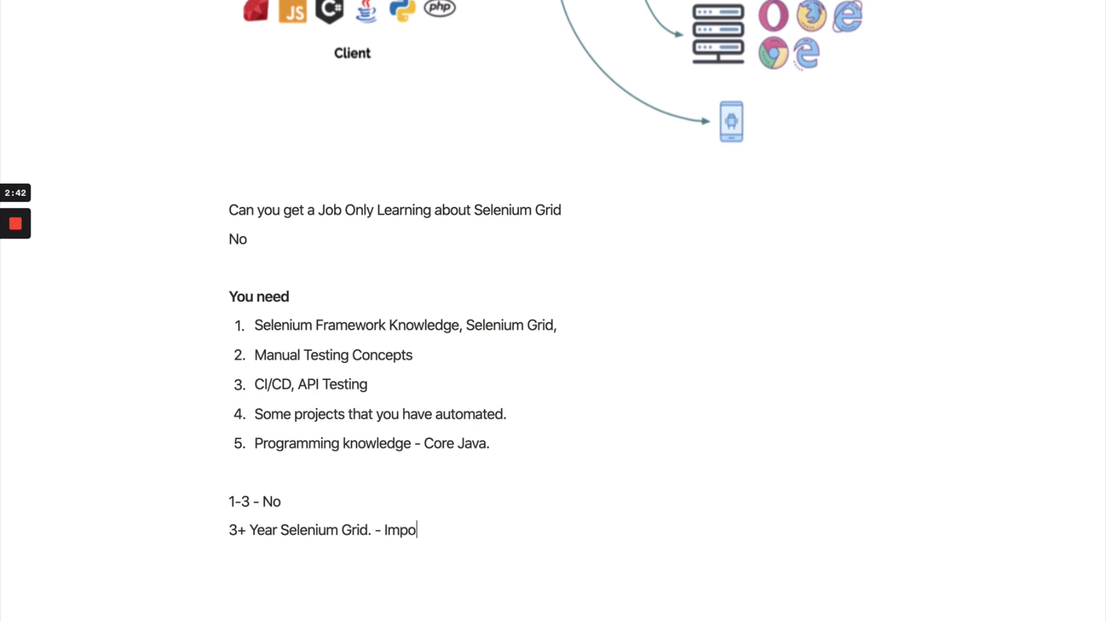
pyautogui.write('rta')
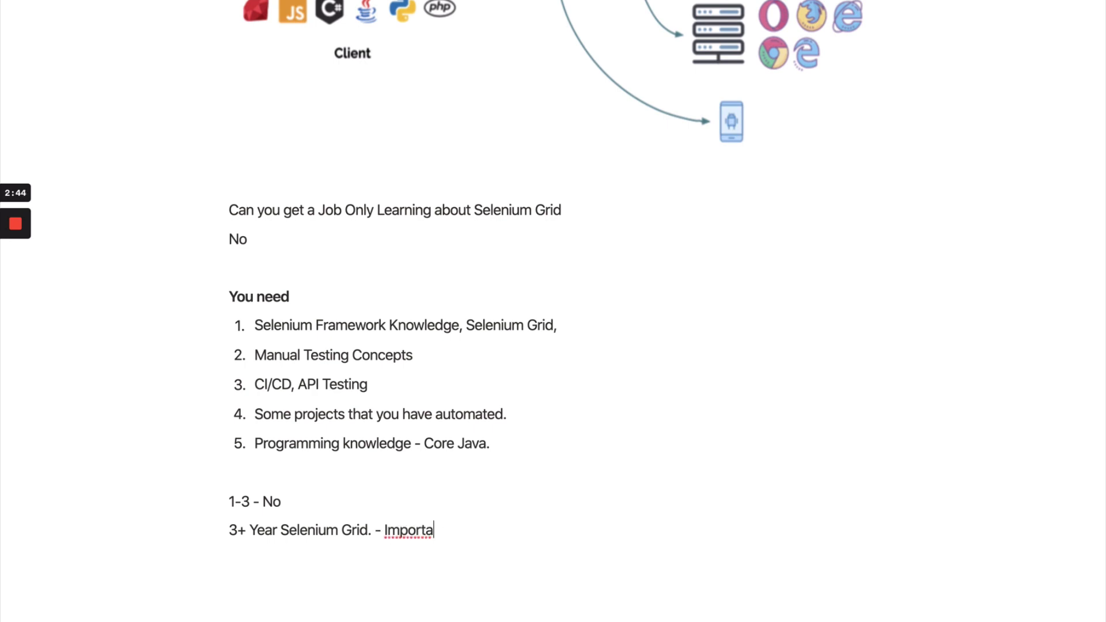
pyautogui.write('nt')
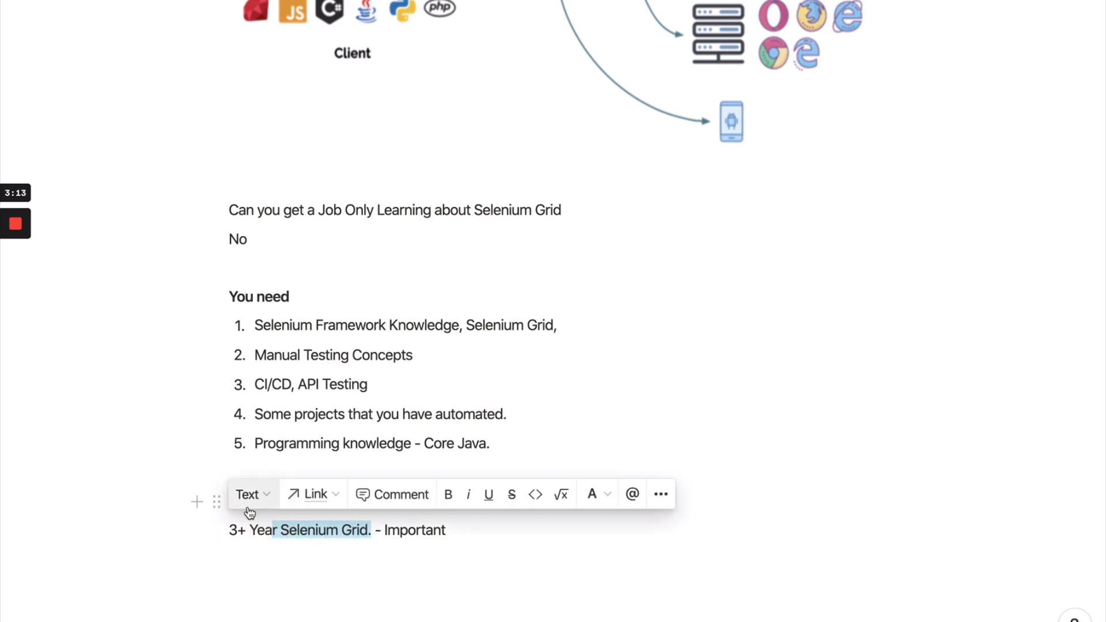
# Rewrite the notes as '1-2 Year - No' and '2+ Year', with 'Selenium Grid' in bold.
pyautogui.write('1-3 Year - No')
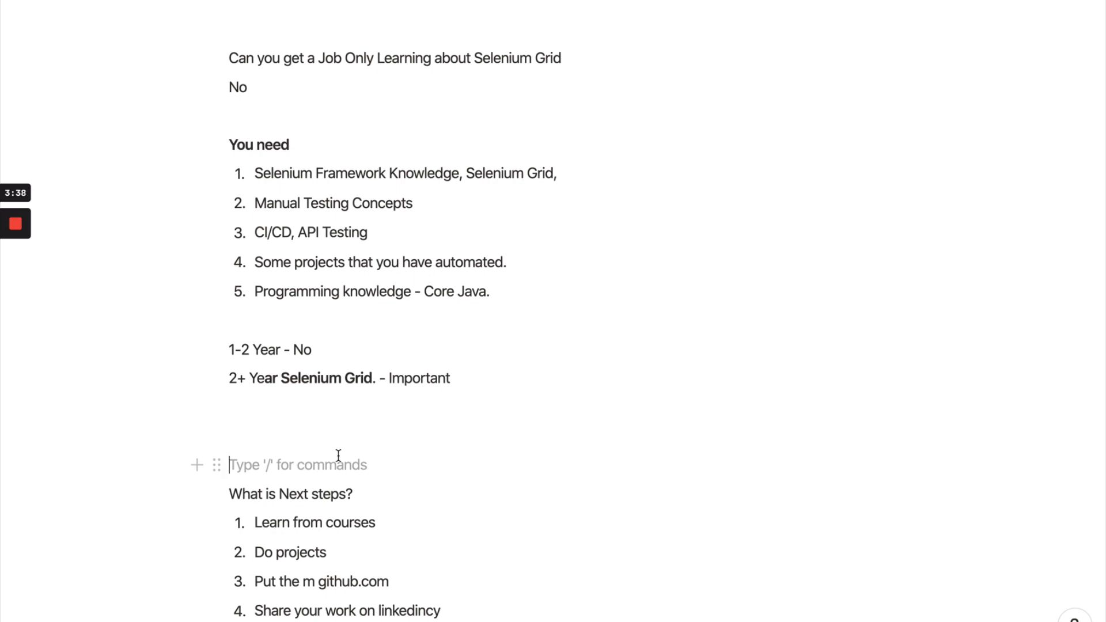
pyautogui.scroll(-3)
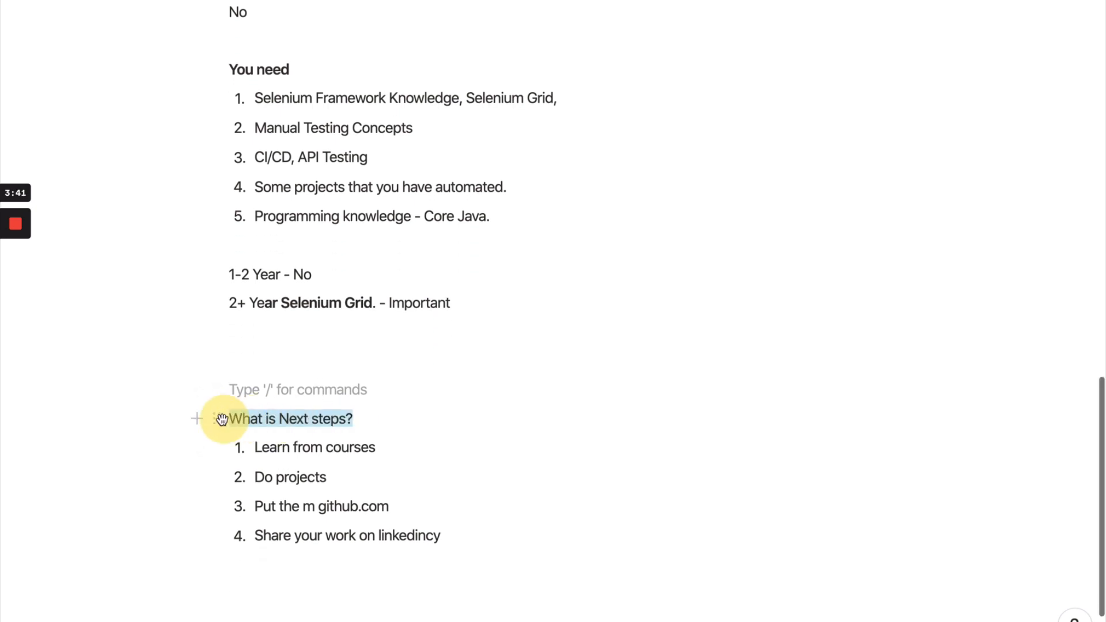
# Correct next-steps items to 'Put them github.com' and 'Share your work on linkedin'.
pyautogui.click(288, 447)
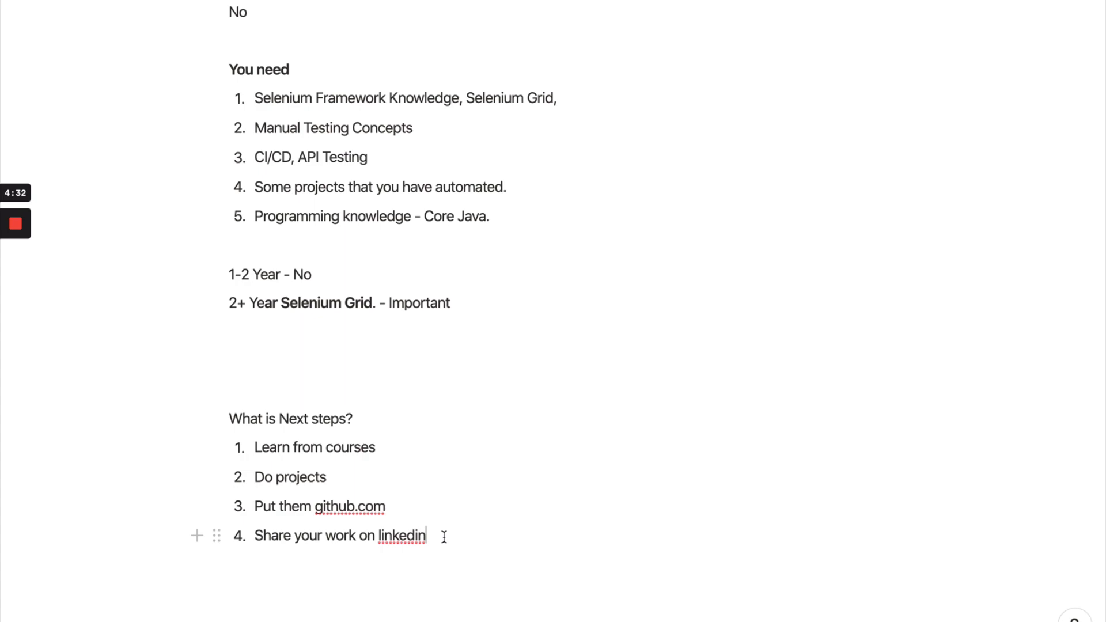
pyautogui.scroll(3)
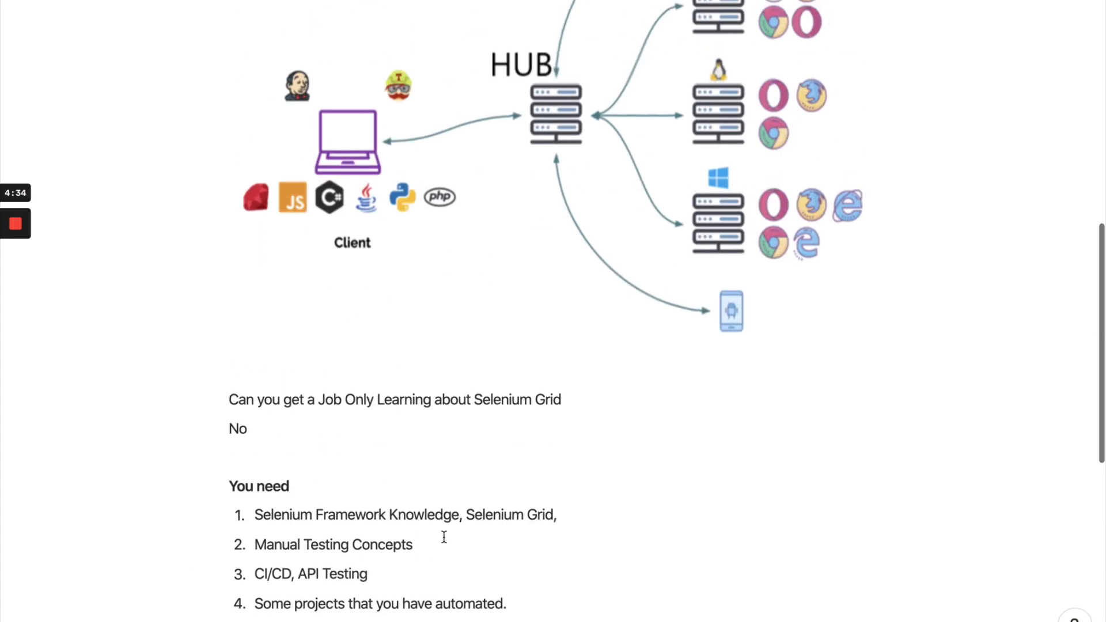